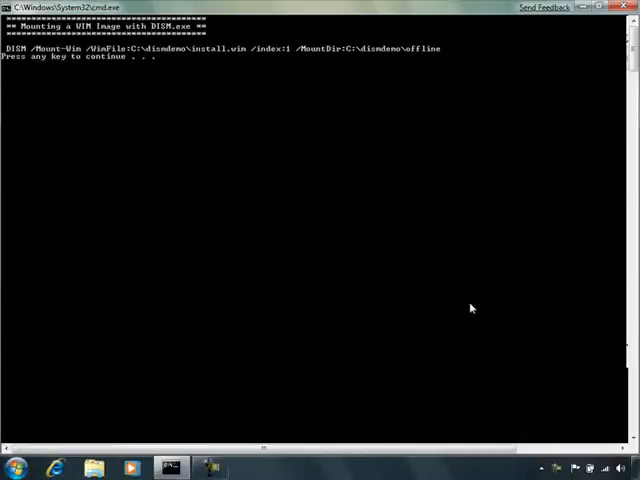
- Mount index 1 of C:\dismdemo\install.wim to C:\dismdemo\offline and continue the script
key(enter)
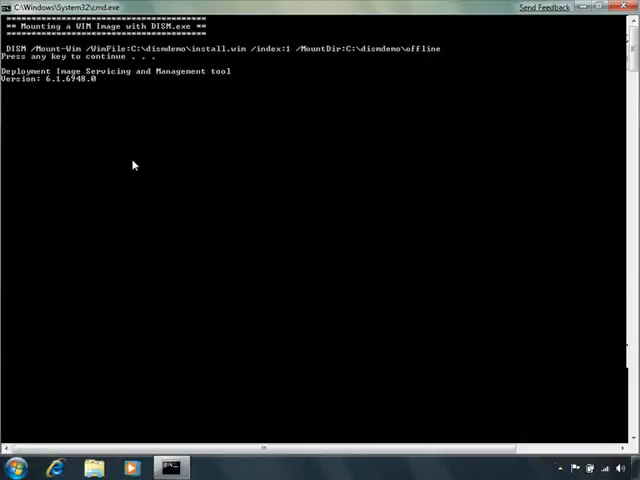
mouse_move(46, 152)
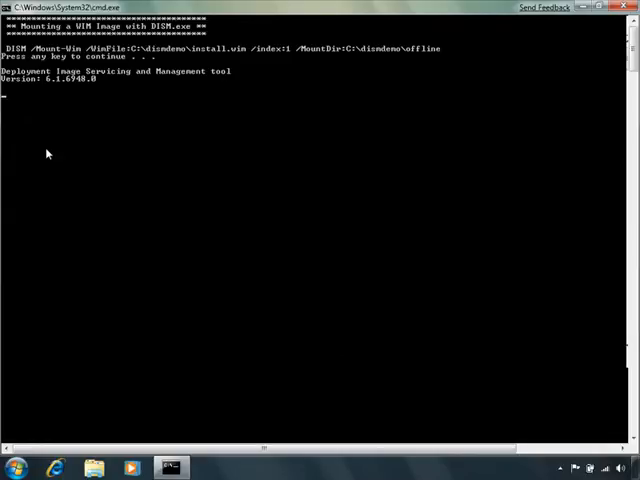
key(enter)
text(select vdisk file=c:\vhd\x86ultimate.vh)
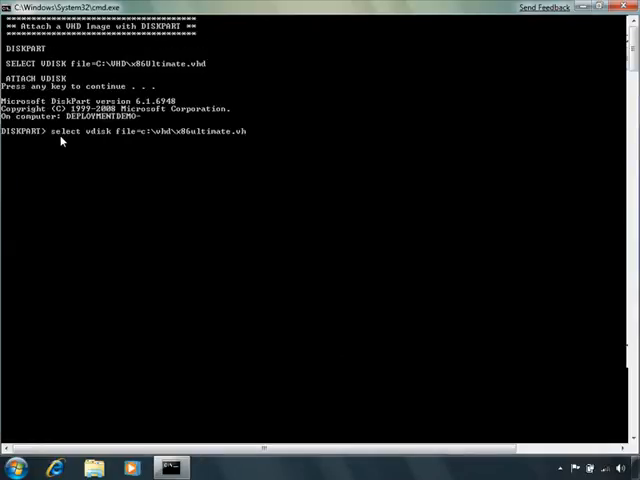
- Attach C:\vhd\x86ultimate.vhd in DiskPart, browse it as Local Disk (F:), then close the folder
text(d)
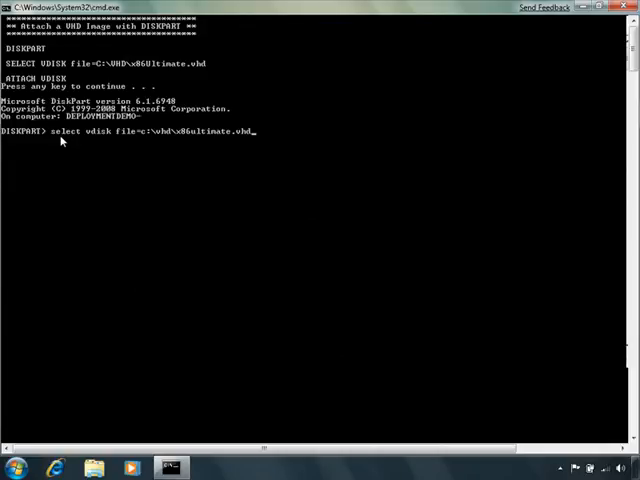
key(Enter)
text(attach vdisk)
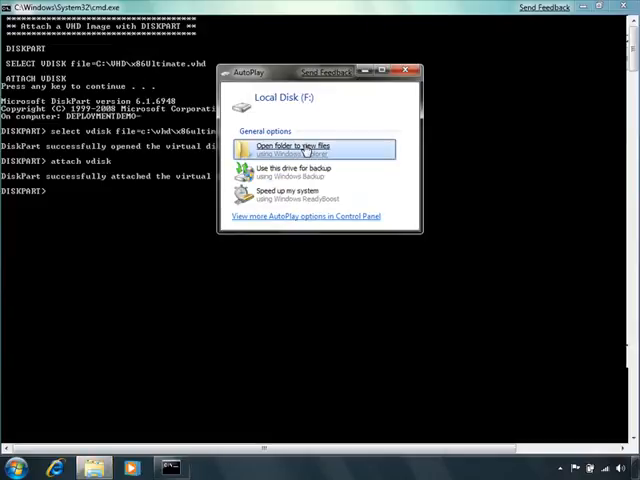
click(290, 148)
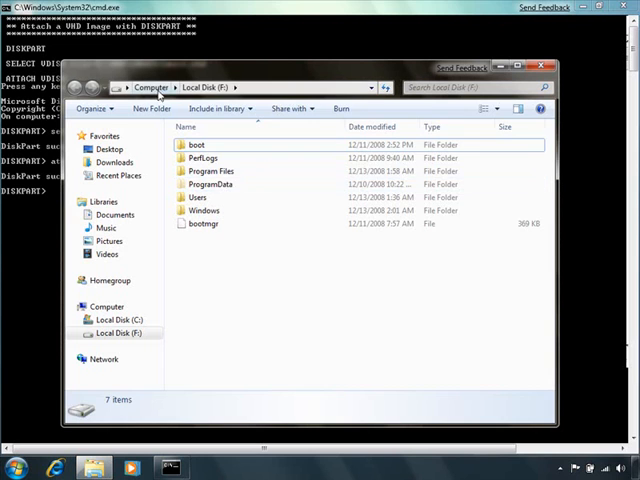
click(156, 88)
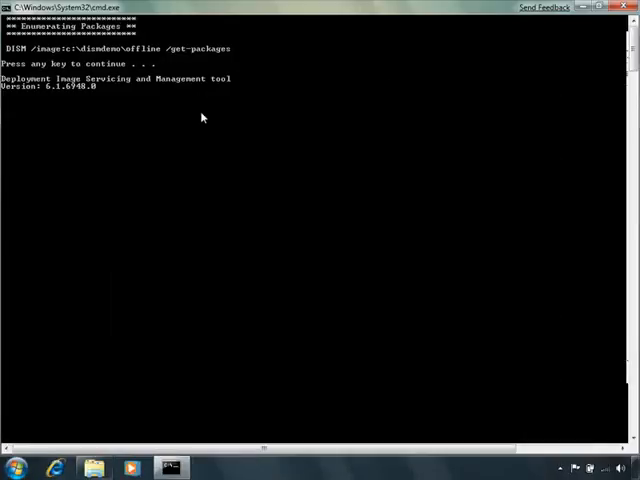
- Run /get-packages against c:\dismdemo\offline and then against F:\ to list installed packages
key(enter)
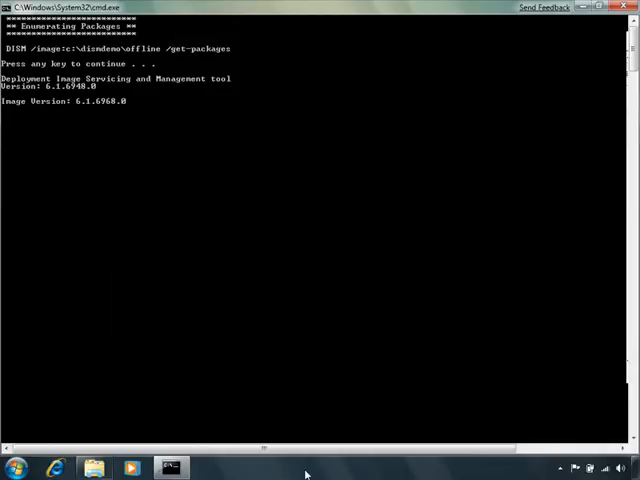
key(enter)
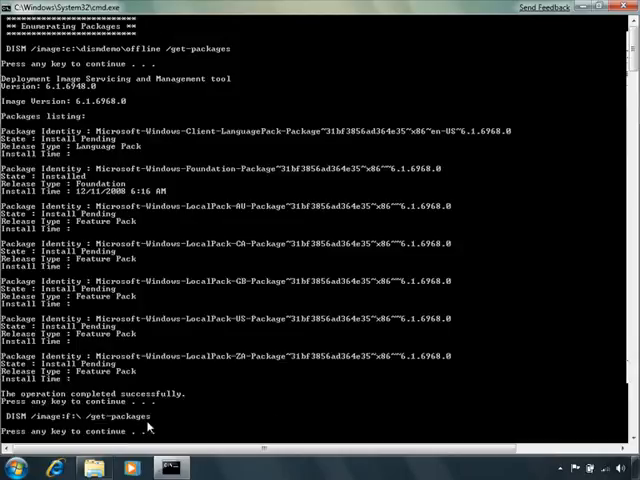
key(enter)
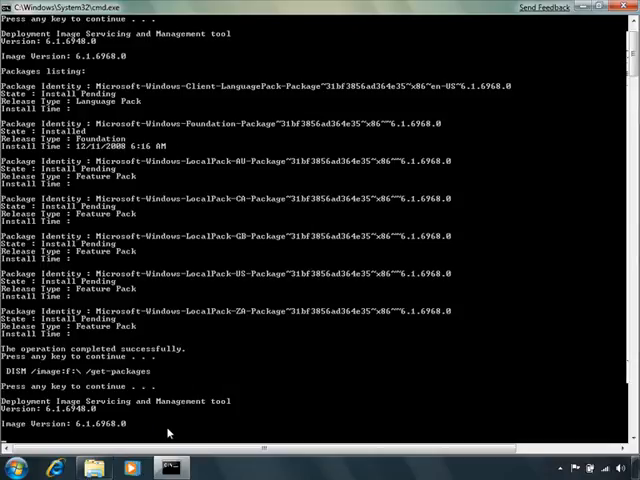
key(enter)
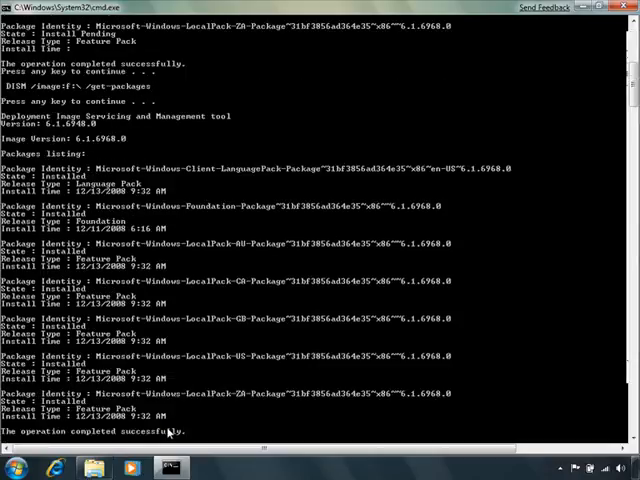
key(Enter)
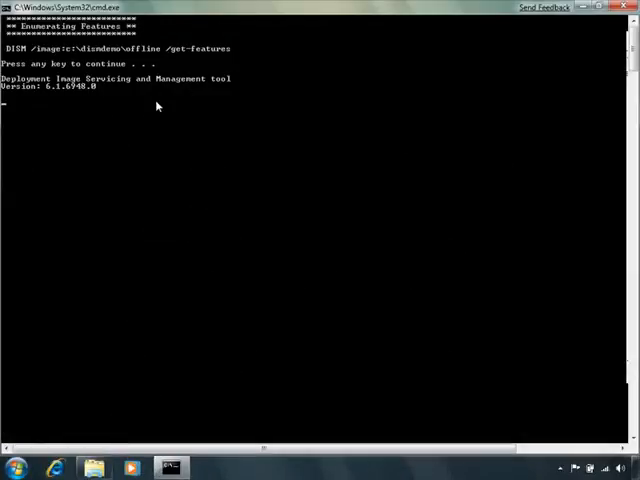
- Run /get-features on the offline image, review the enabled/disabled list, then run it on F:\
key(enter)
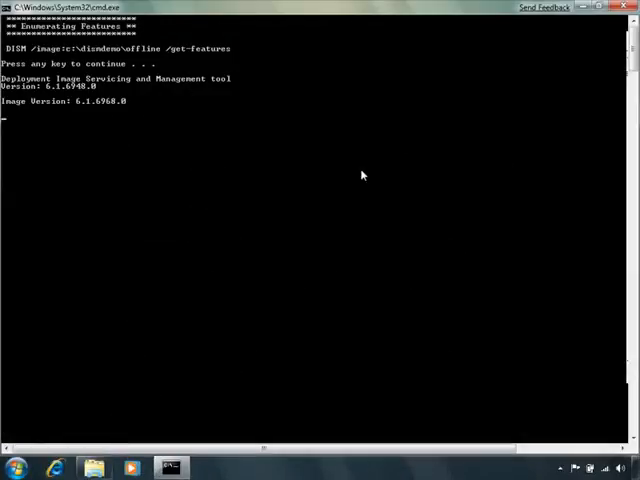
key(enter)
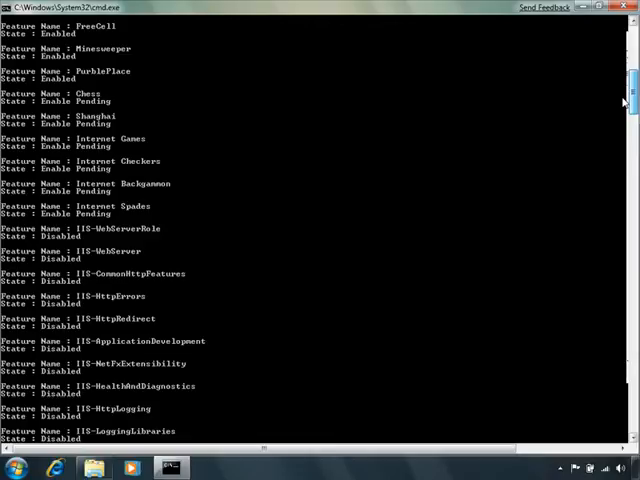
scroll(up, 3)
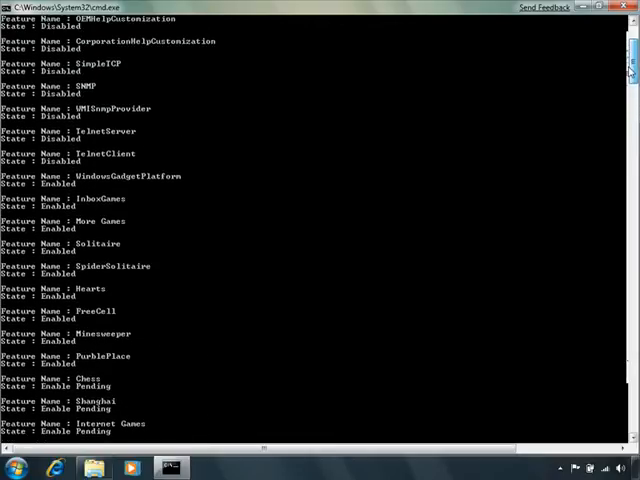
scroll(down, 3)
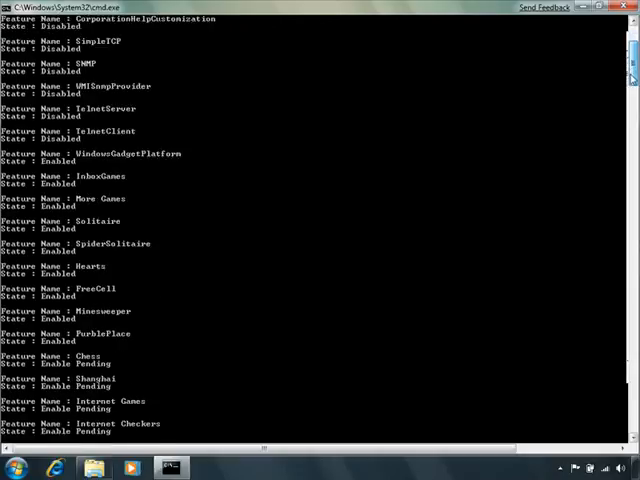
scroll(down, 3)
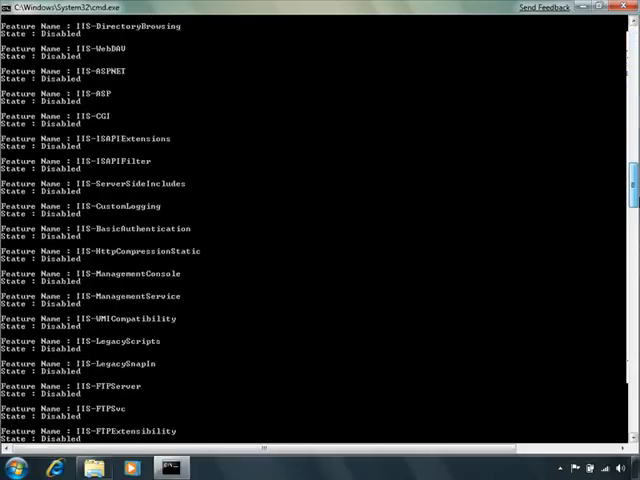
scroll(down, 3)
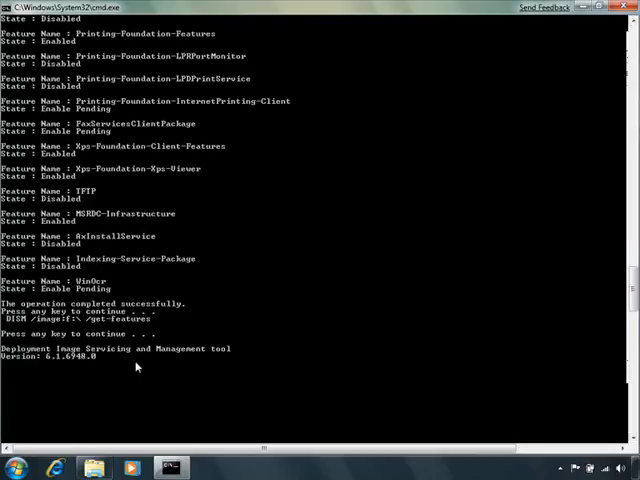
key(enter)
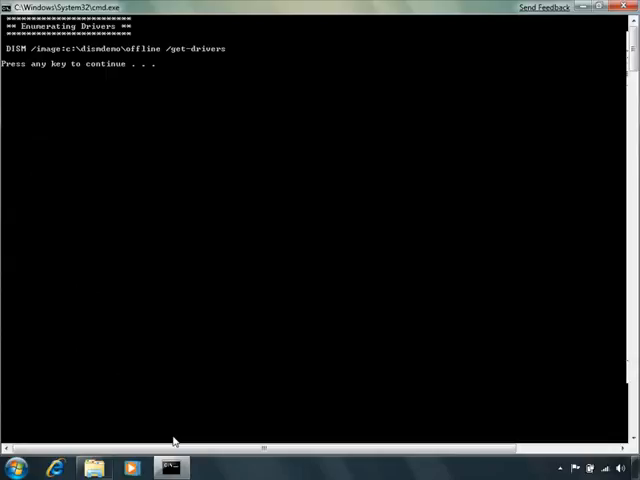
- Run /get-drivers on C:\dismdemo\offline, showing only printer driver oem0.inf
key(enter)
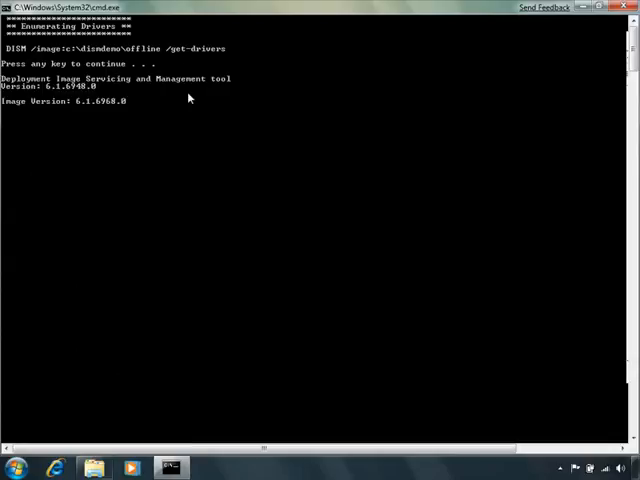
key(enter)
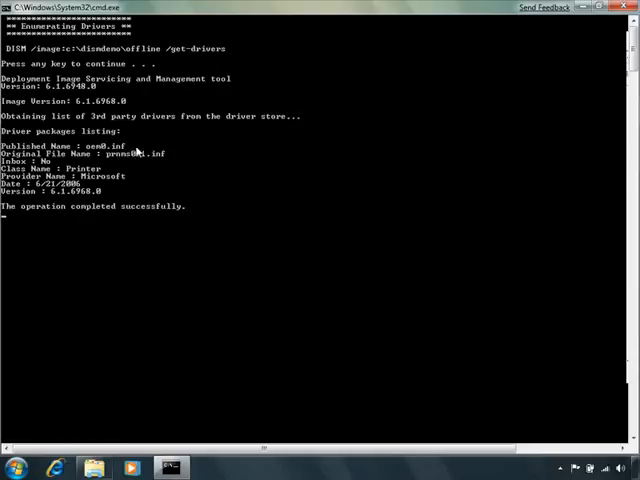
key(enter)
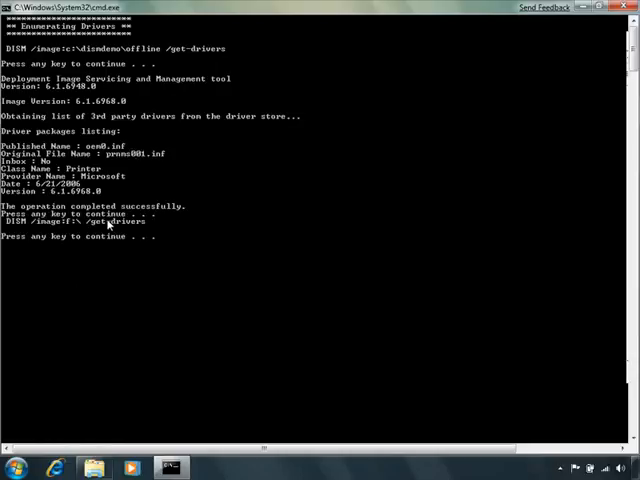
key(enter)
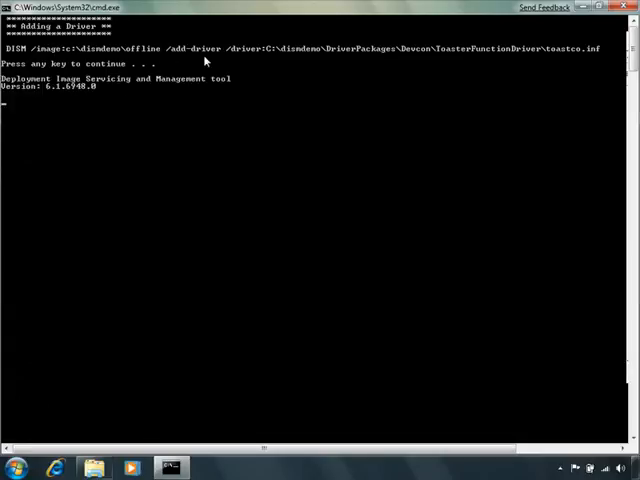
- Run /add-driver with toastco.inf on the offline image, letting the package install twice
key(enter)
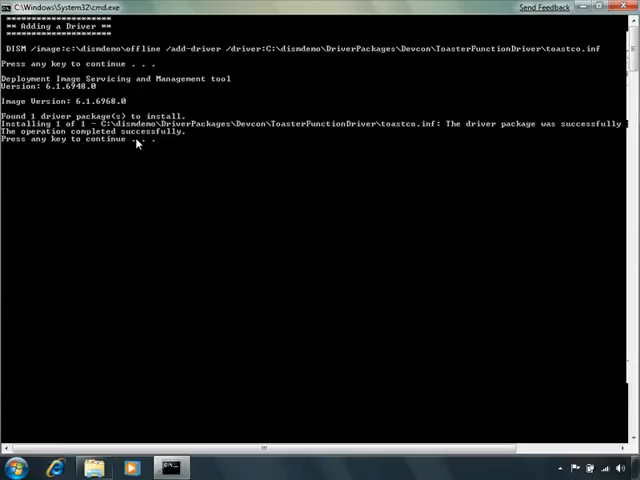
mouse_move(136, 152)
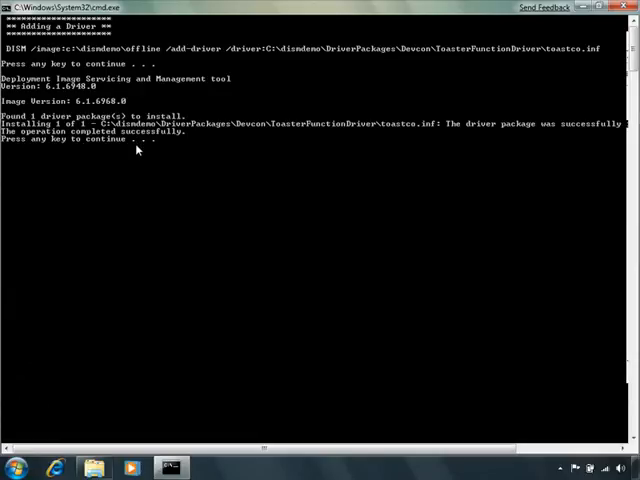
key(Enter)
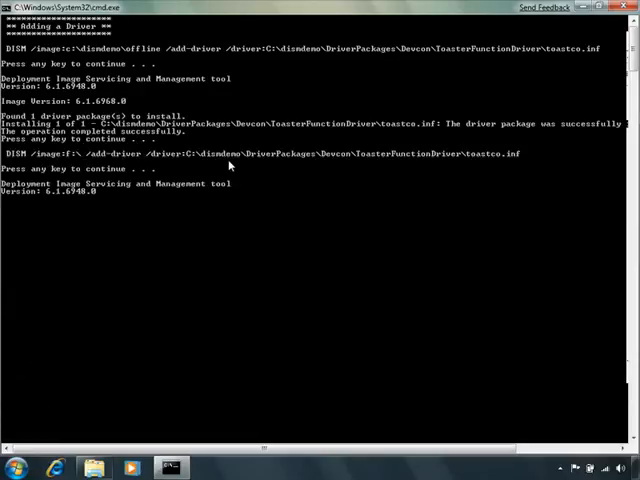
key(enter)
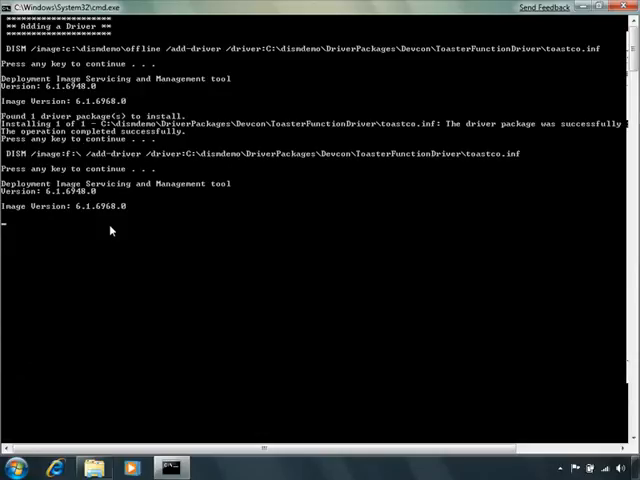
key(enter)
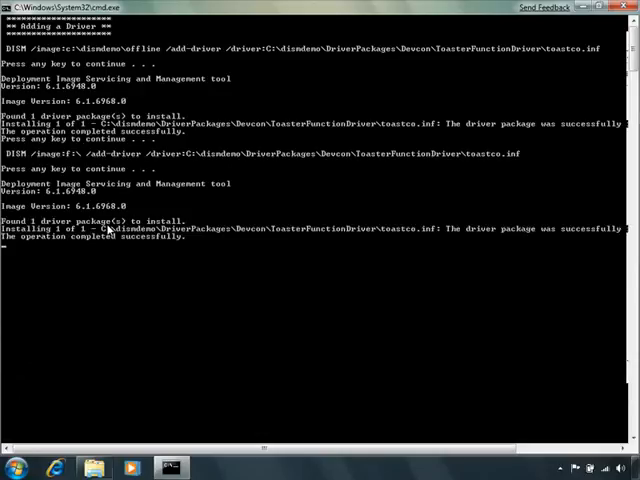
key(enter)
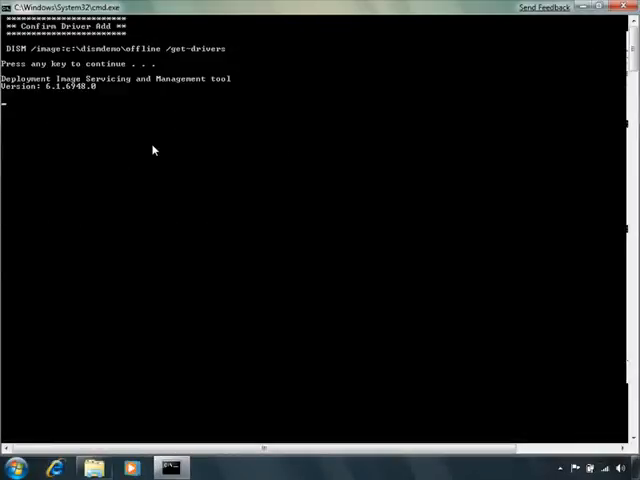
- Rerun /get-drivers and confirm toastco.inf now appears as oem1.inf beside oem0.inf
key(enter)
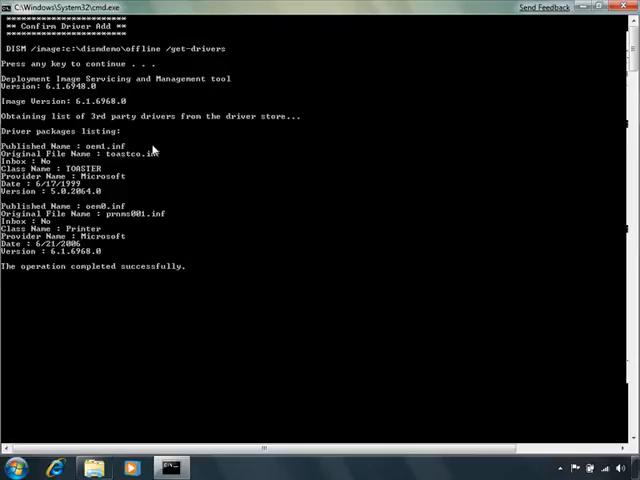
key(enter)
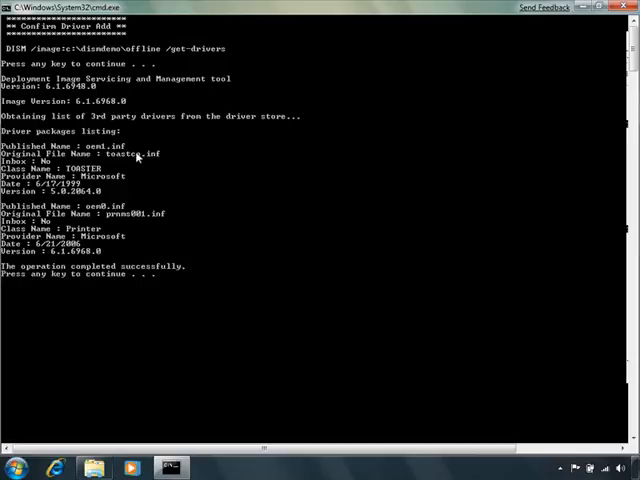
mouse_move(120, 156)
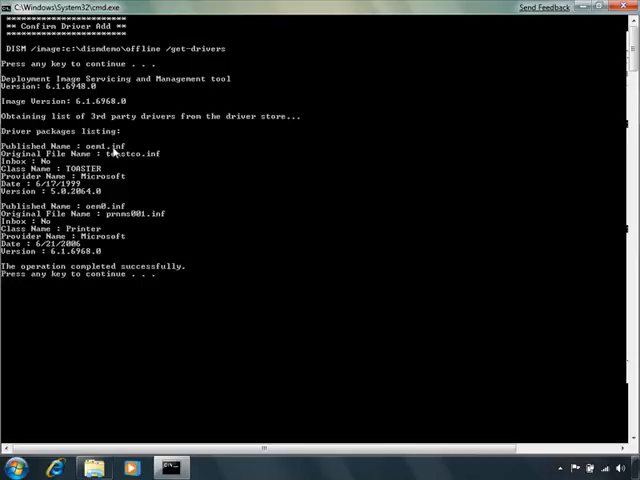
mouse_move(100, 216)
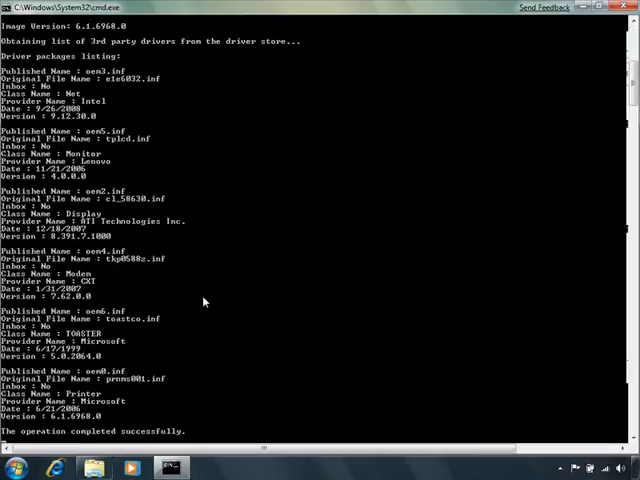
key(enter)
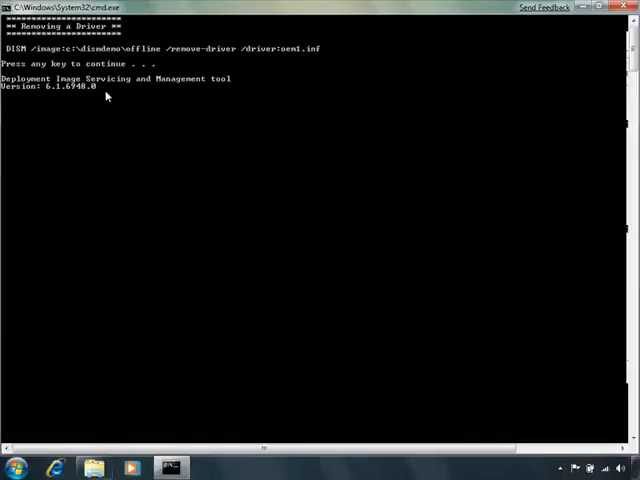
- Run /remove-driver /driver:oem1.inf on the offline image and let the removal complete
key(enter)
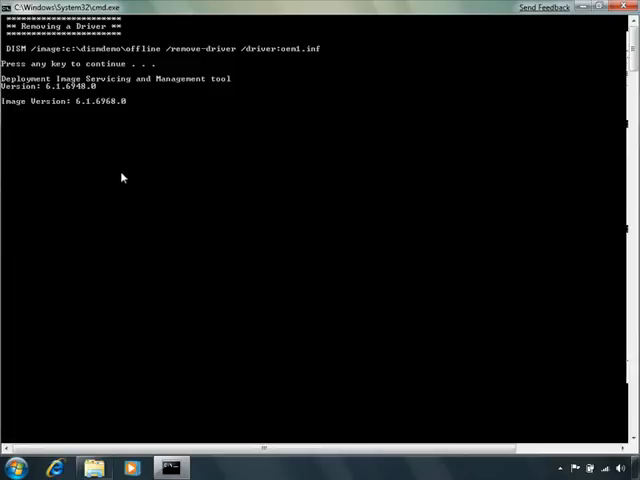
mouse_move(196, 122)
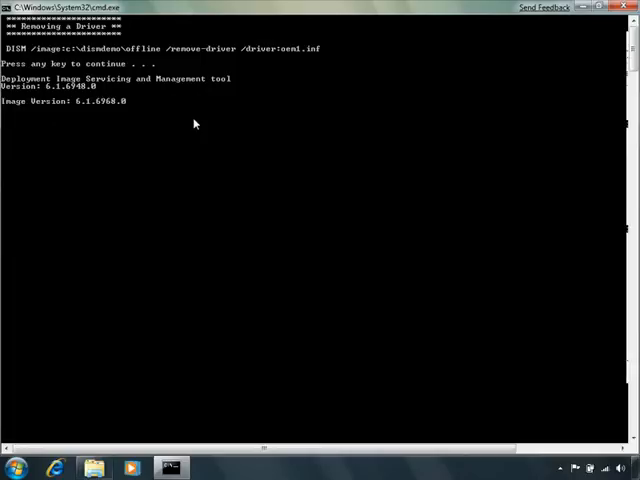
key(enter)
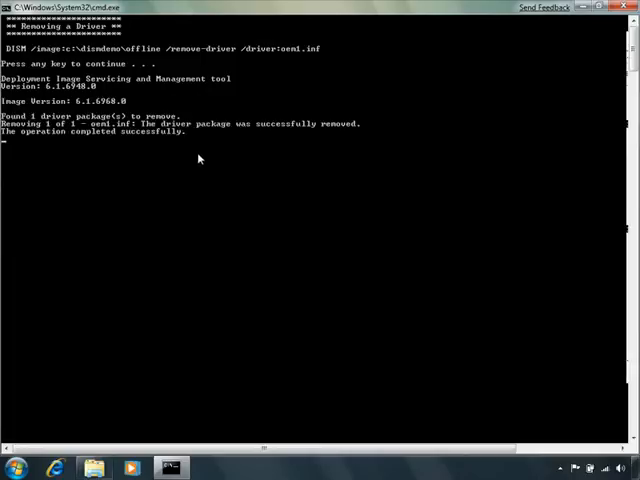
key(enter)
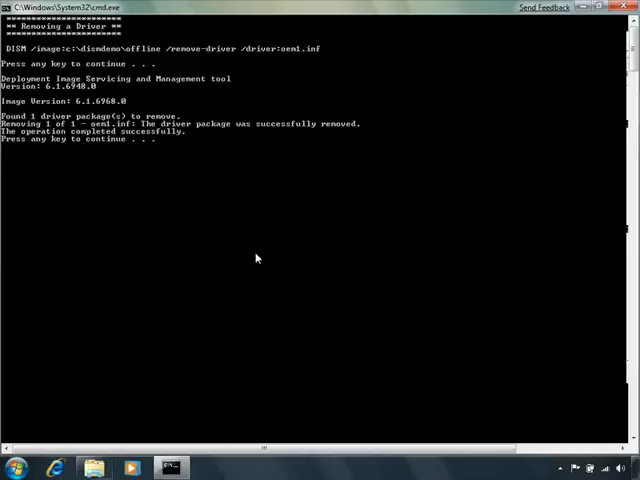
key(enter)
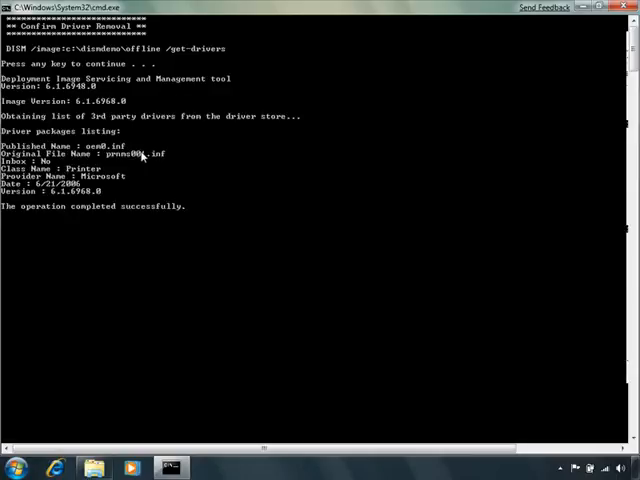
- Review the final /get-drivers output showing only oem0.inf and advance the script
key(enter)
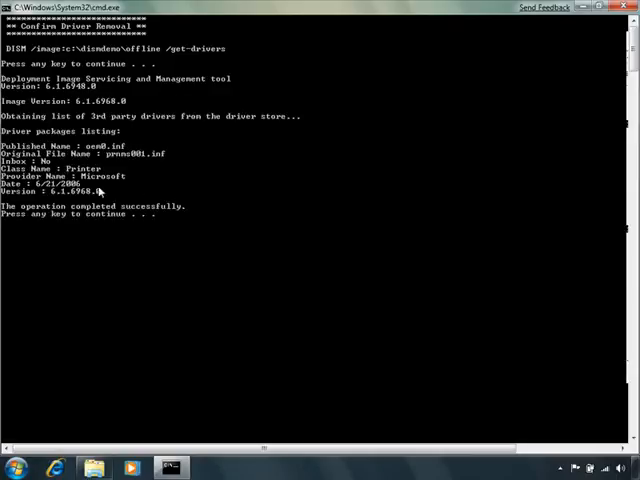